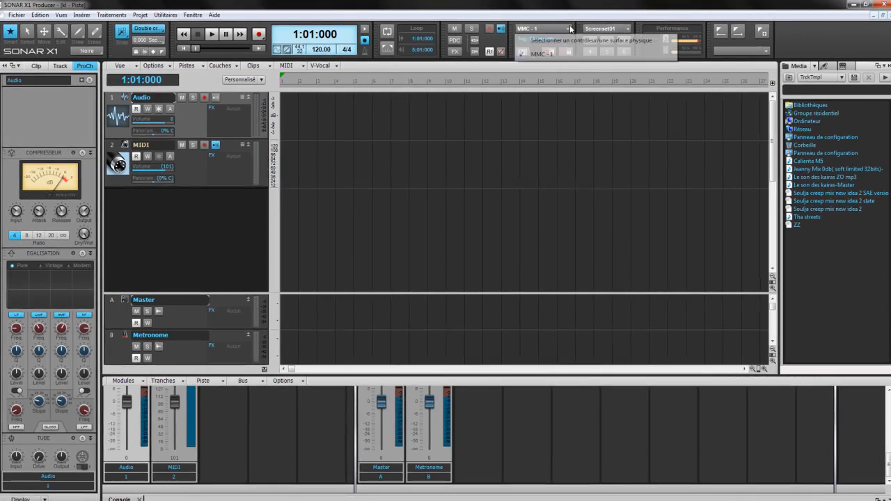
View the toolbar's control surface list, then bring up the Edition menu
{"action": "left_click", "coordinate": [568, 28]}
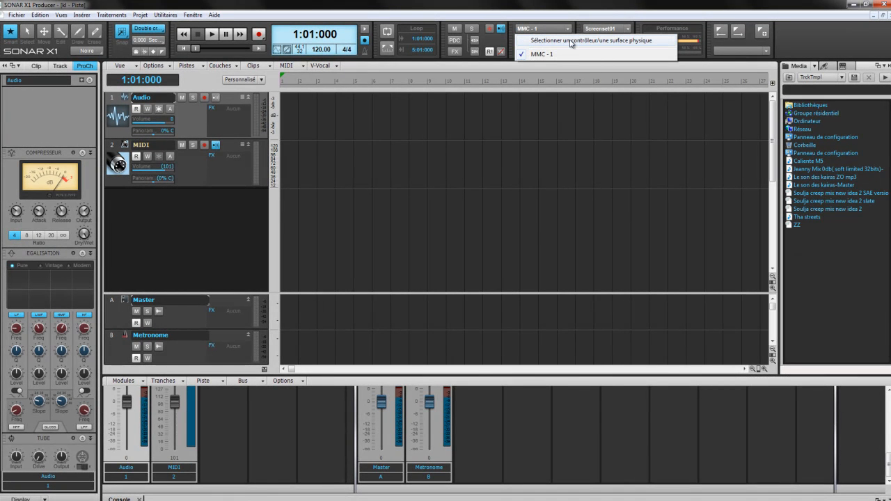
{"action": "left_click", "coordinate": [39, 14]}
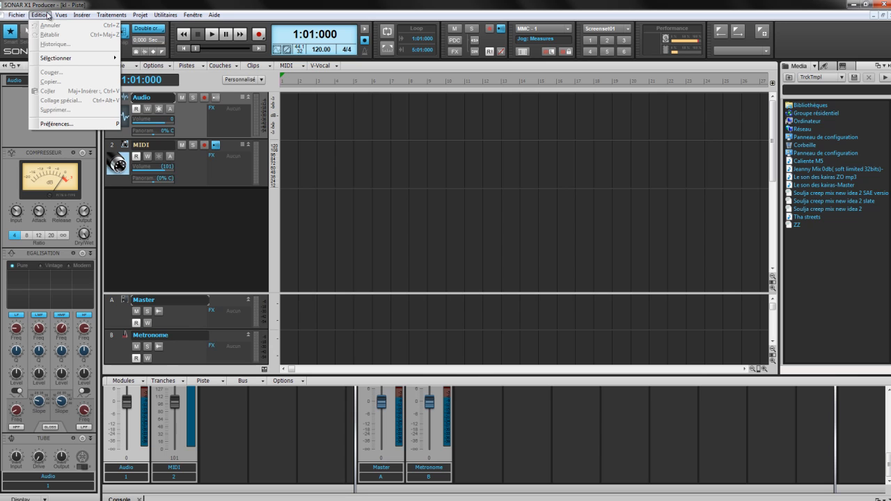
In Préférences > MIDI > Surfaces de contrôle, delete the existing MMC - 1 surface
{"action": "left_click", "coordinate": [56, 123]}
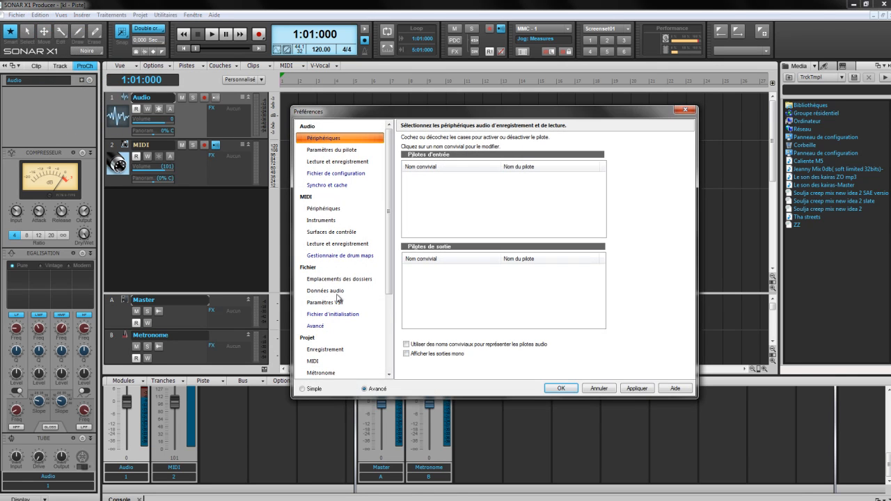
{"action": "mouse_move", "coordinate": [332, 236]}
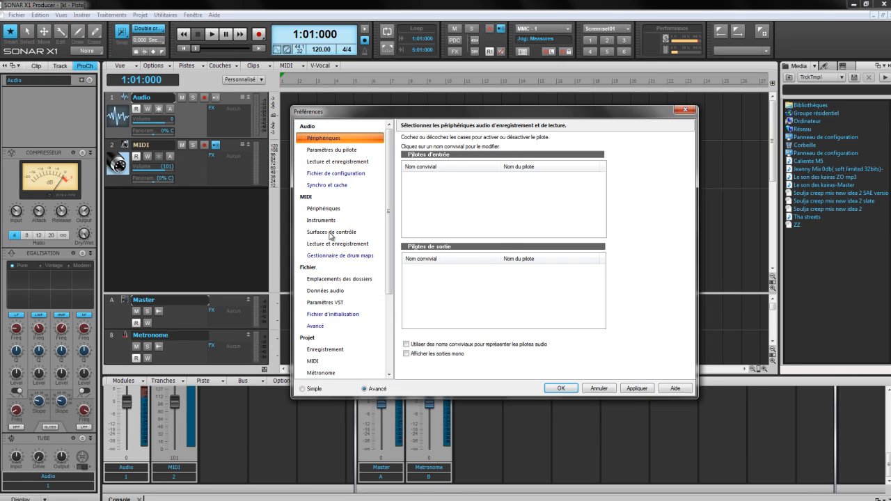
{"action": "left_click", "coordinate": [331, 231]}
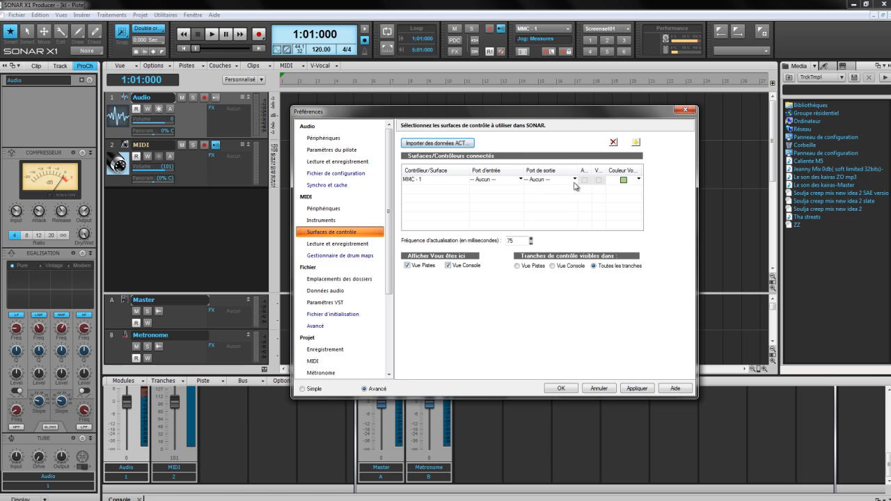
{"action": "left_click", "coordinate": [612, 142]}
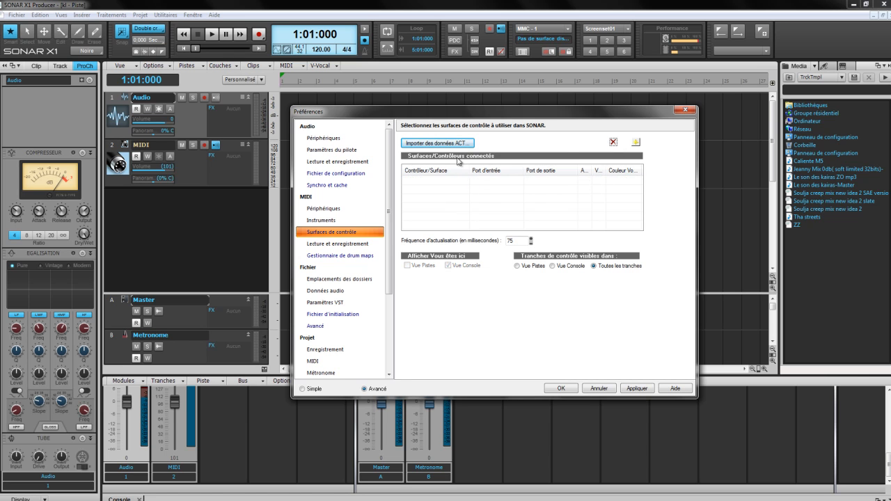
{"action": "mouse_move", "coordinate": [641, 148]}
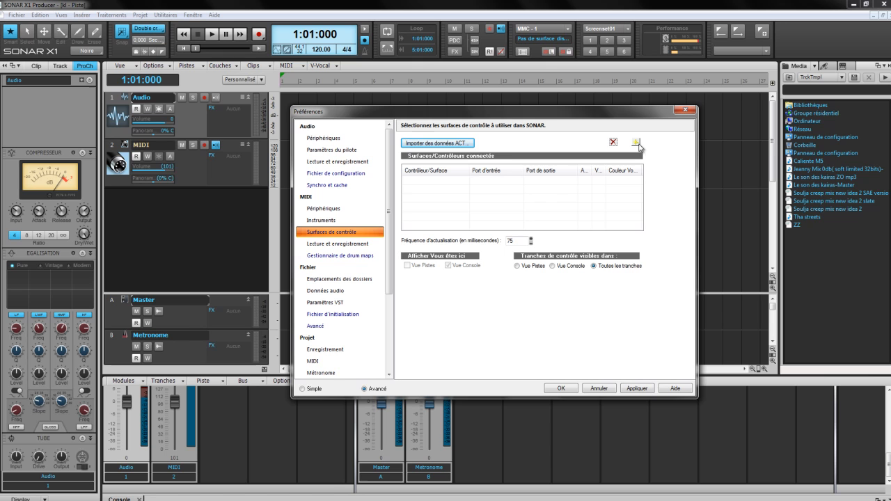
{"action": "mouse_move", "coordinate": [635, 142]}
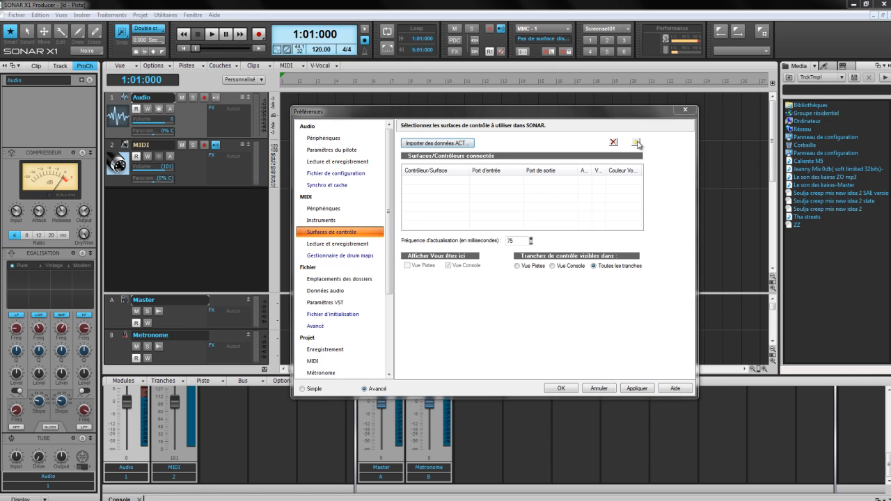
Add a new MMC surface with input and output ports left at Aucun and confirm it
{"action": "left_click", "coordinate": [635, 142]}
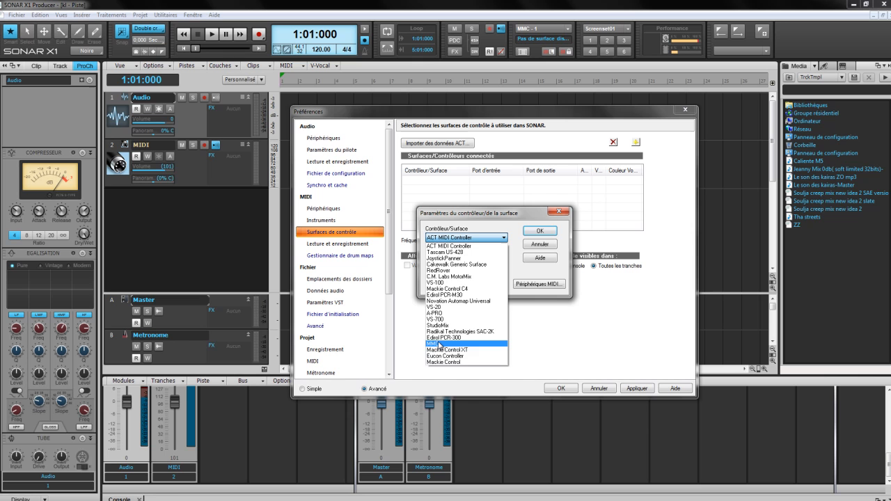
{"action": "left_click", "coordinate": [434, 343]}
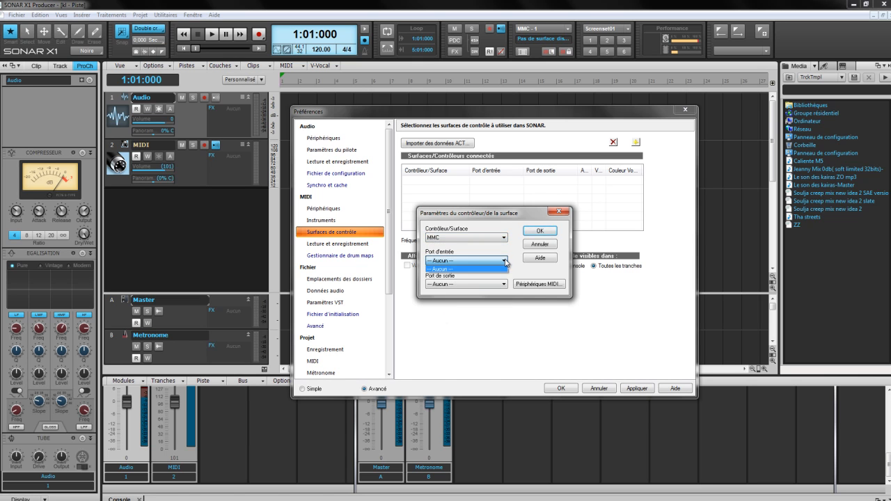
{"action": "left_click", "coordinate": [459, 270]}
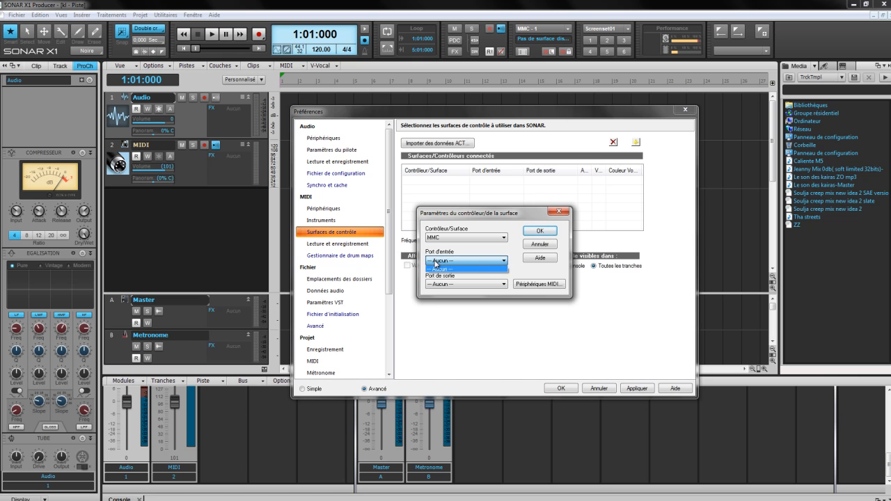
{"action": "left_click", "coordinate": [465, 260]}
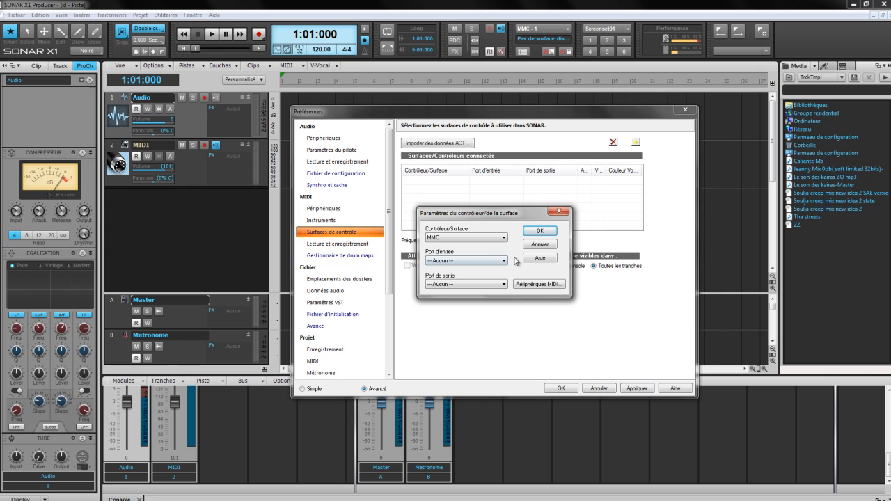
{"action": "left_click", "coordinate": [537, 284]}
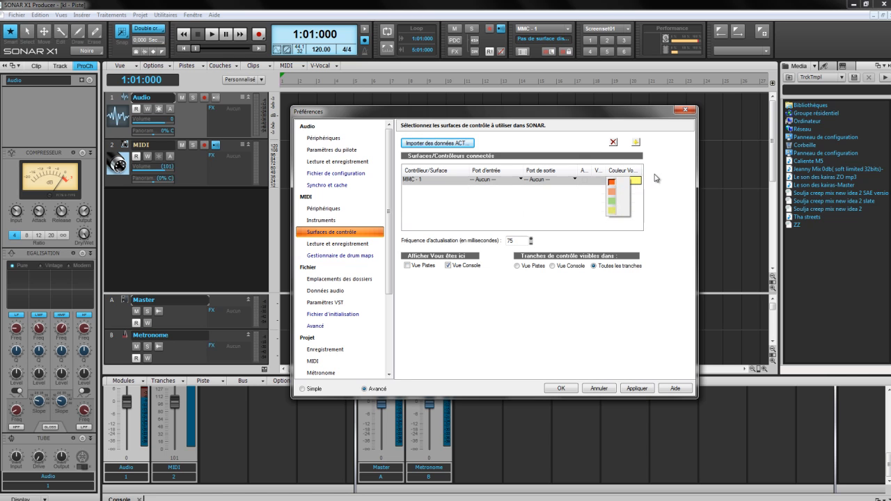
Assign a yellow indicator colour to MMC - 1 in the Couleur column
{"action": "left_click", "coordinate": [619, 178]}
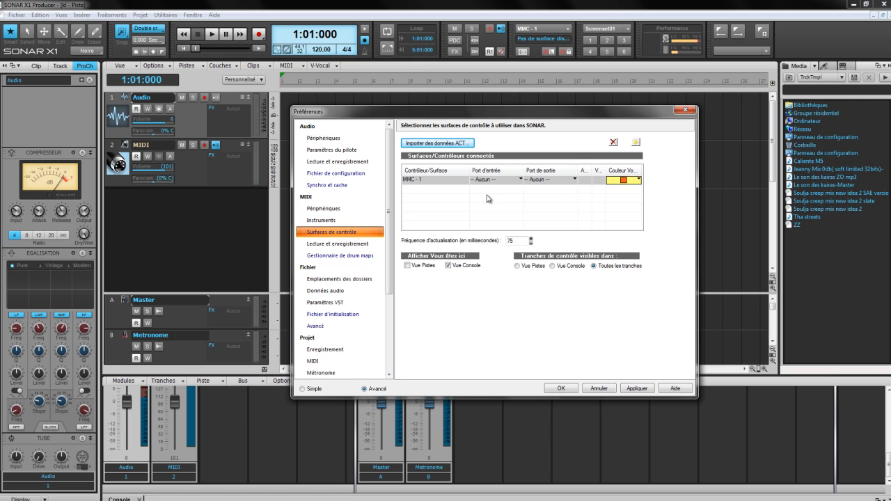
{"action": "mouse_move", "coordinate": [110, 143]}
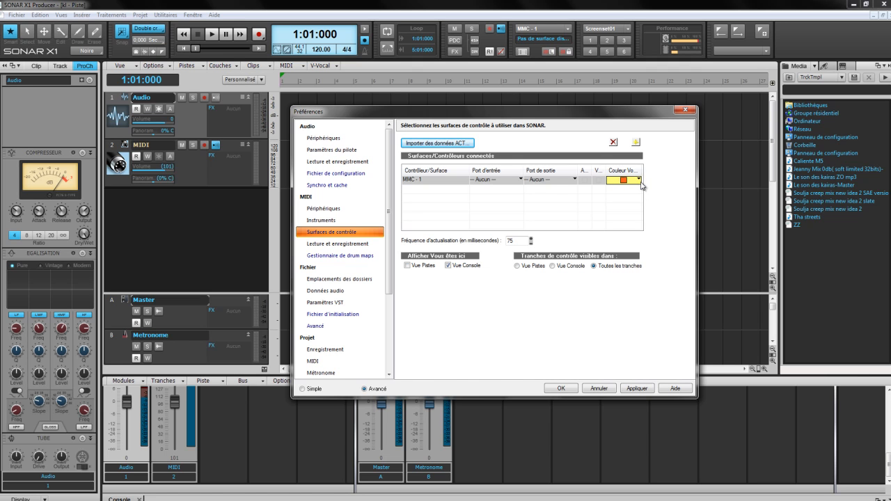
{"action": "mouse_move", "coordinate": [641, 188]}
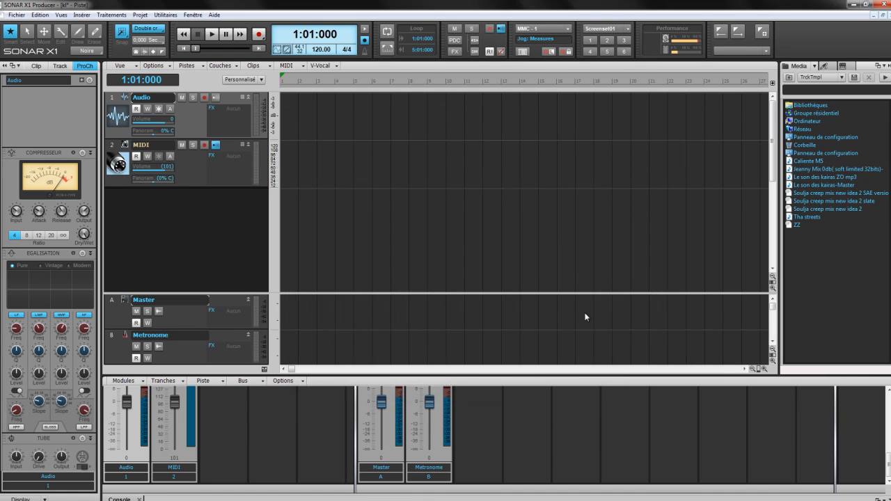
{"action": "mouse_move", "coordinate": [802, 35]}
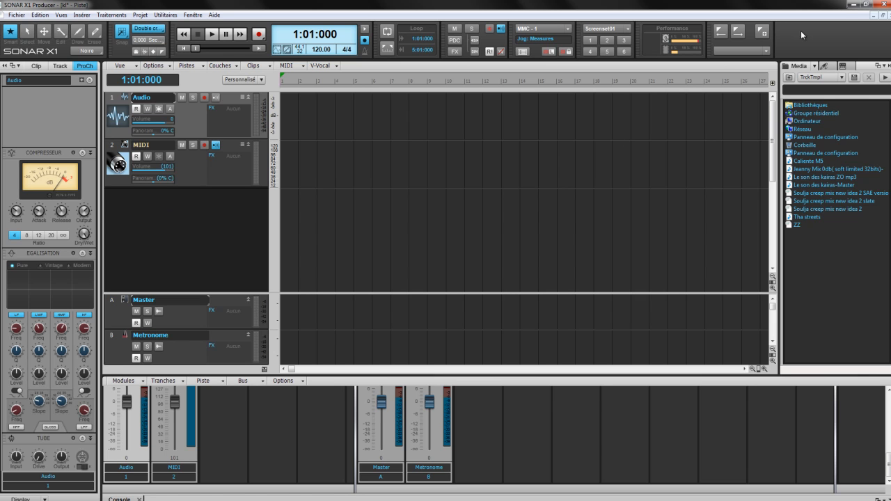